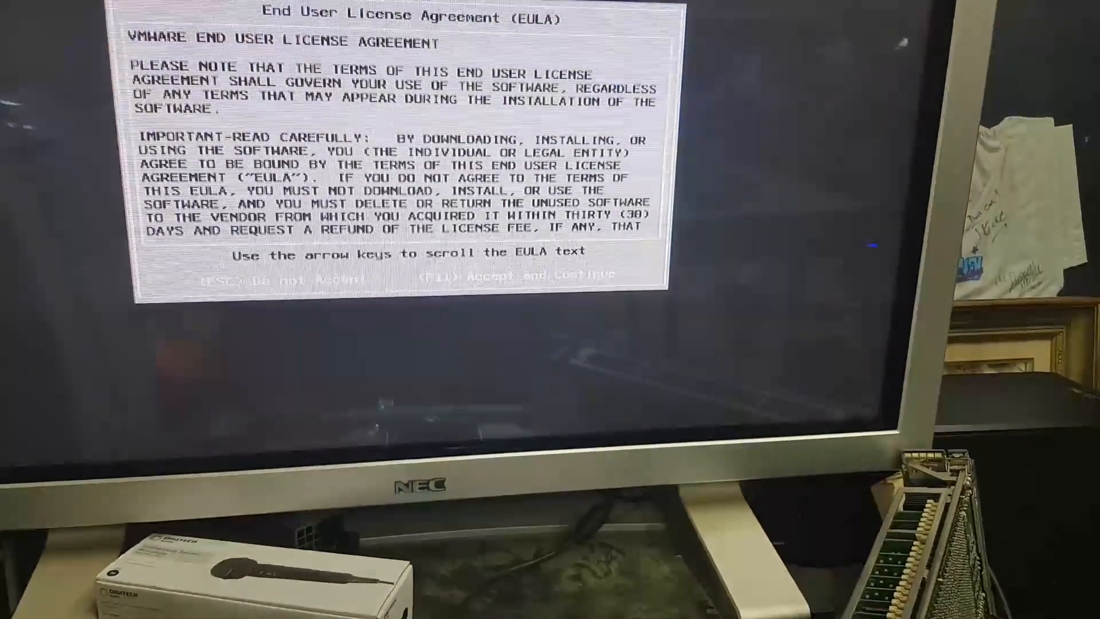
Accept the ESXi license agreement with F11 so the installer begins scanning for devices
key("F11")
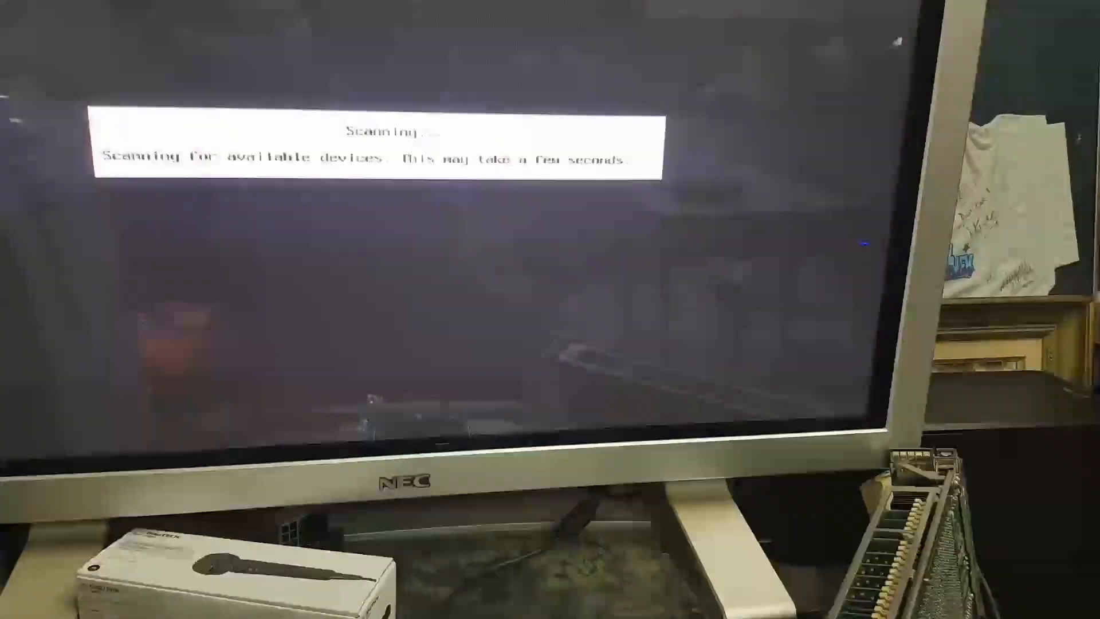